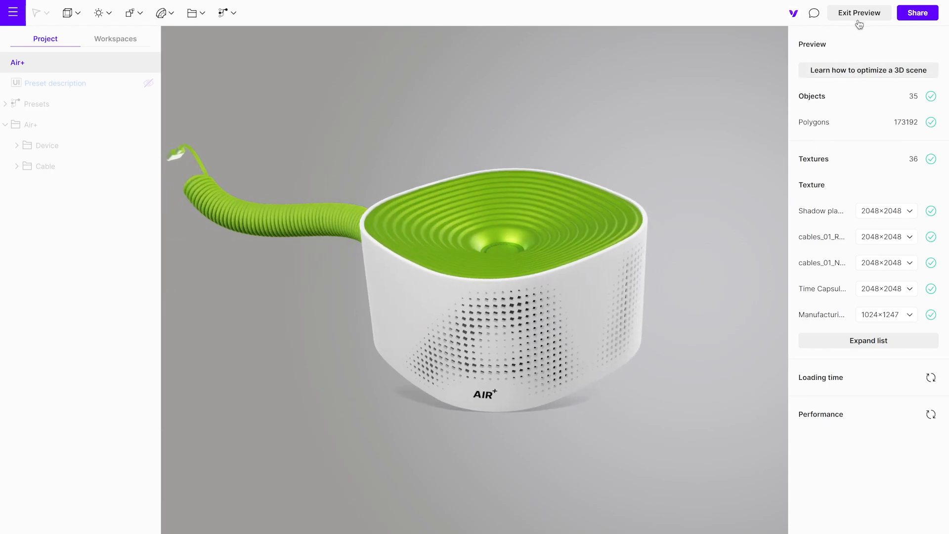
Step: Exit the preview to Design mode and expand the Advanced scene settings for the Air+ scene
left_click(858, 13)
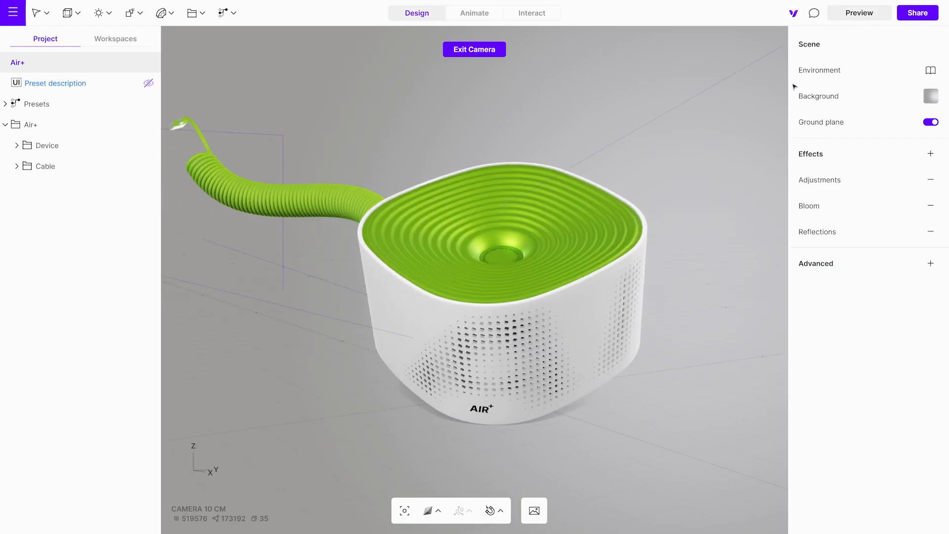
left_click(30, 125)
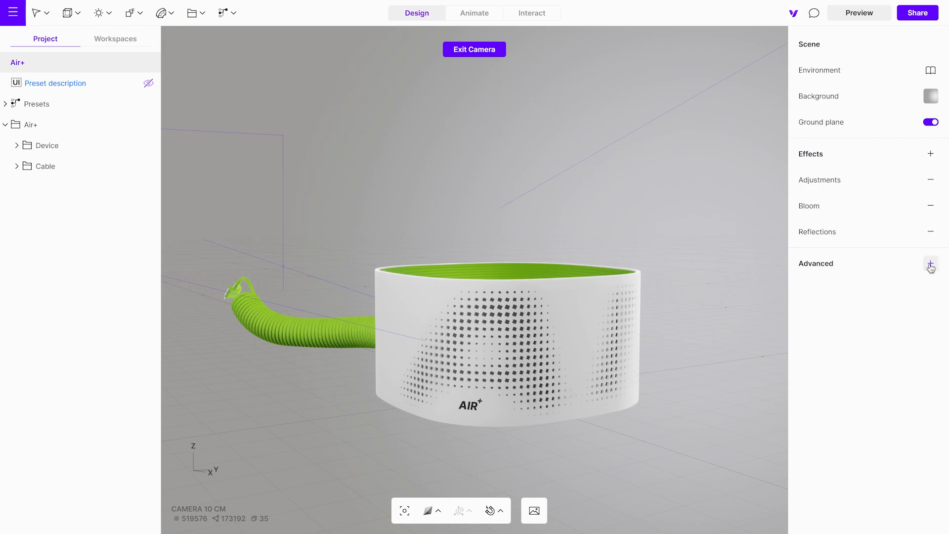
left_click(931, 263)
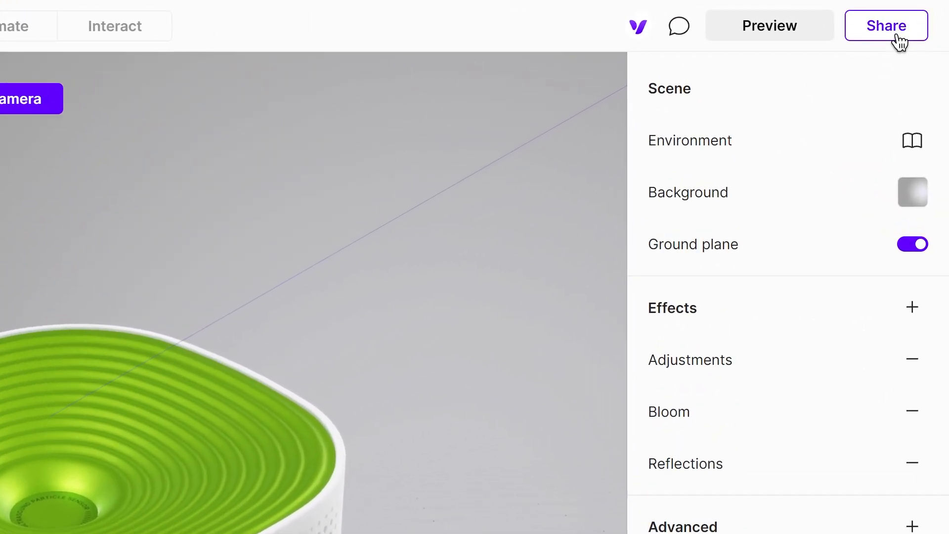
Step: Switch on public link sharing for the Air+ scene and copy its shareable link
left_click(885, 25)
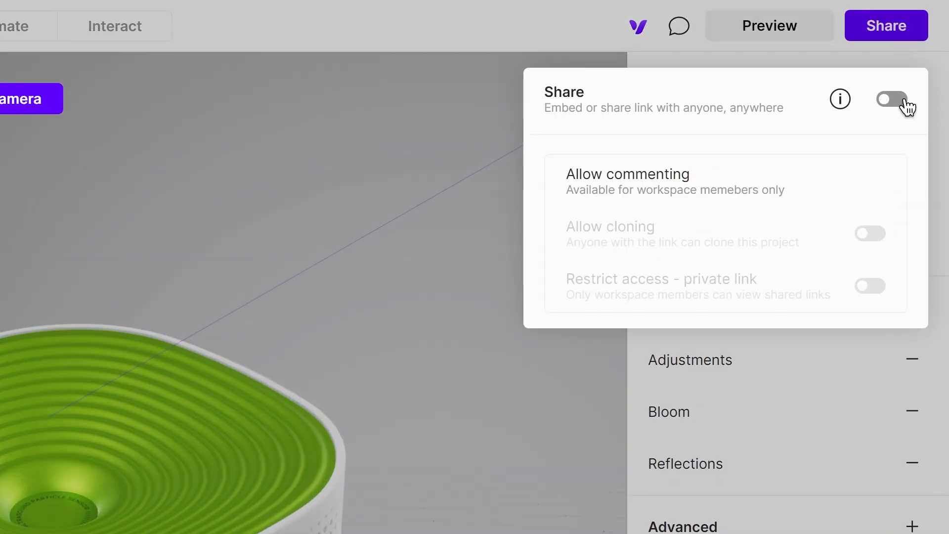
left_click(892, 100)
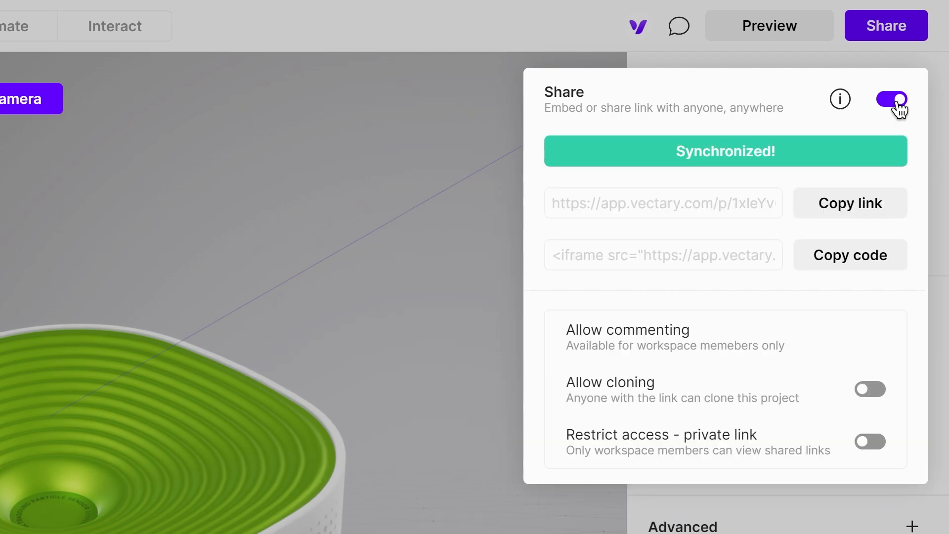
mouse_move(850, 204)
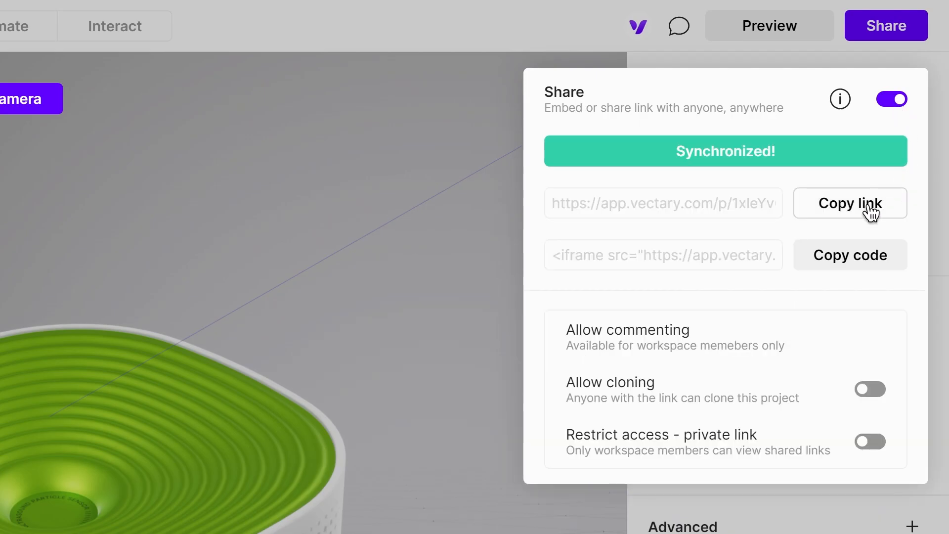
left_click(850, 203)
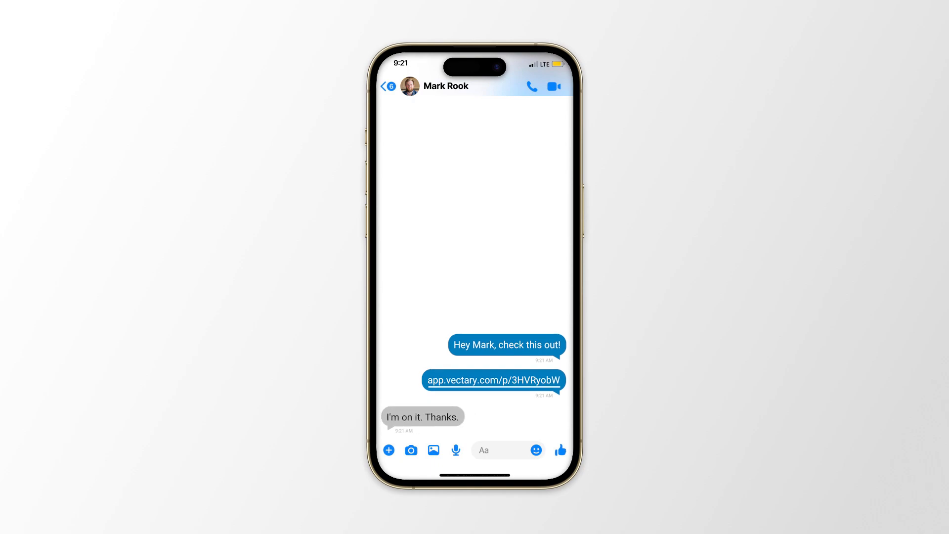
Step: Send the copied Vectary Air+ link in the Messenger chat
left_click(493, 380)
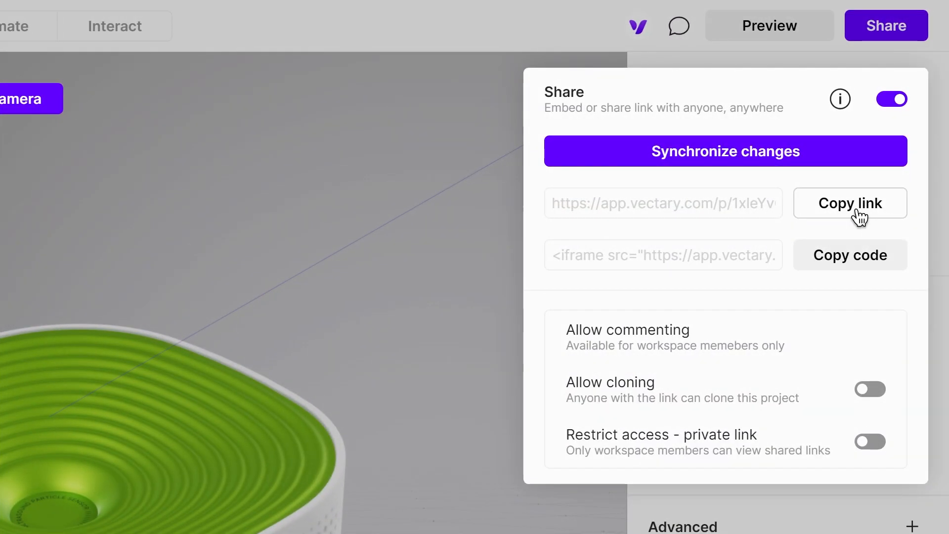
mouse_move(858, 270)
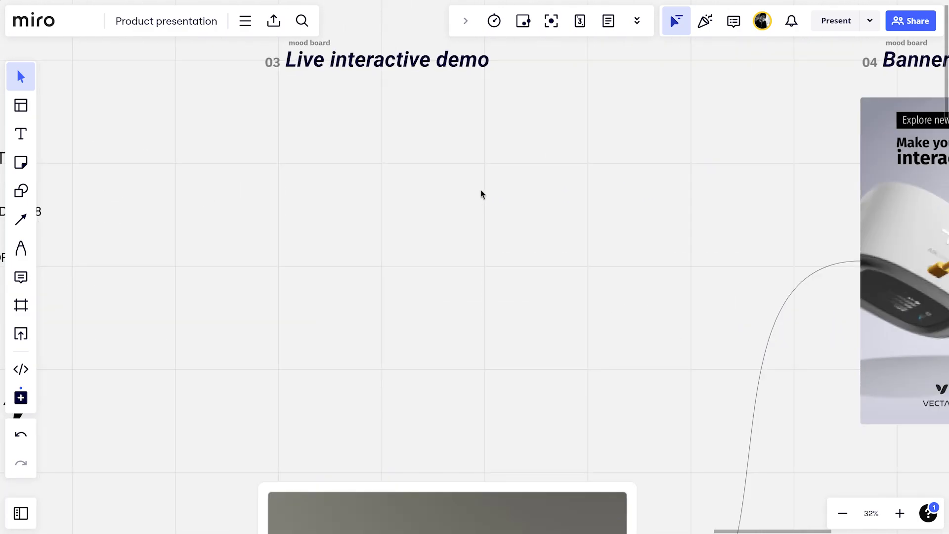
mouse_move(19, 369)
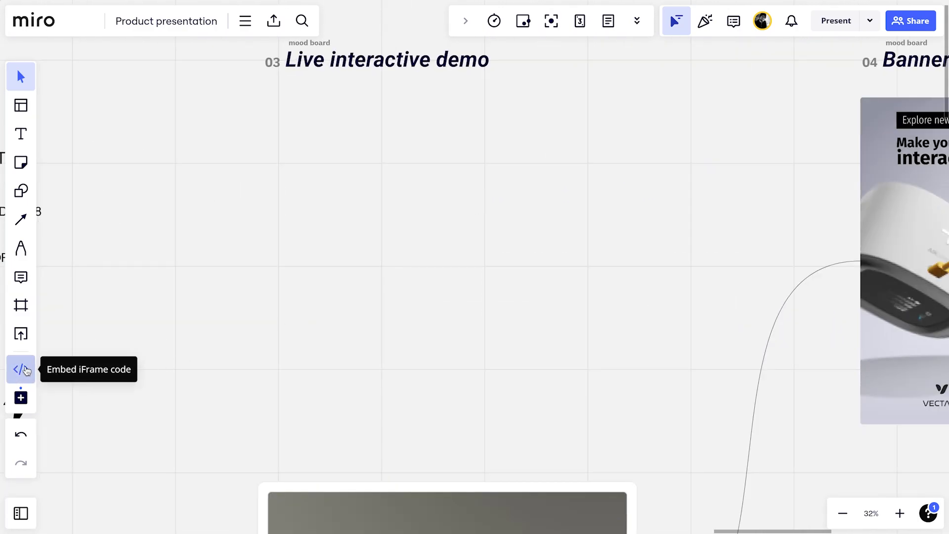
Step: Embed the Air+ Vectary iframe code as a card under the Live interactive demo heading
left_click(21, 369)
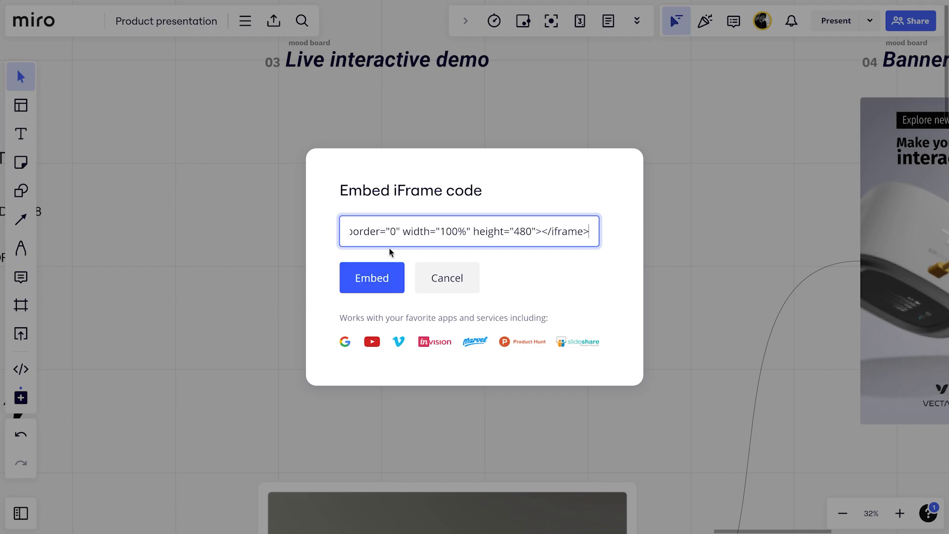
left_click(372, 278)
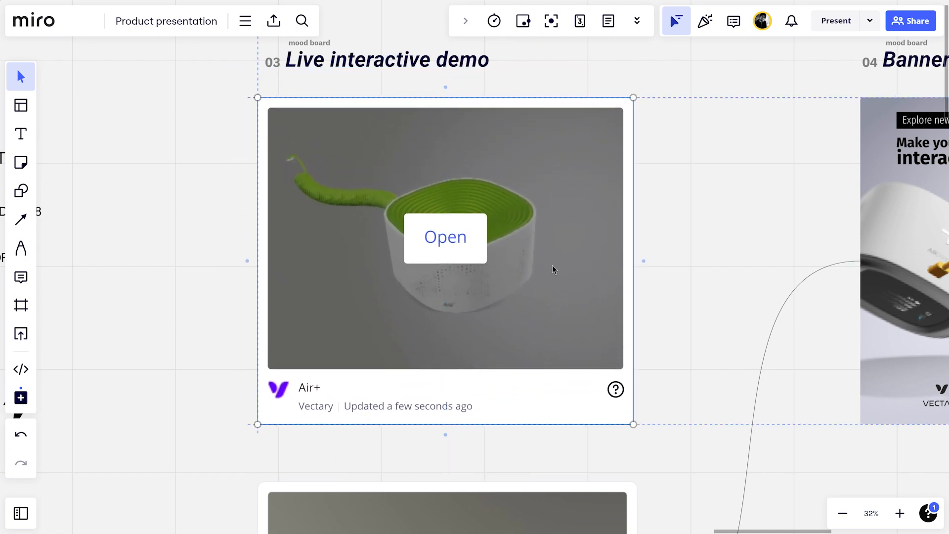
left_click(445, 237)
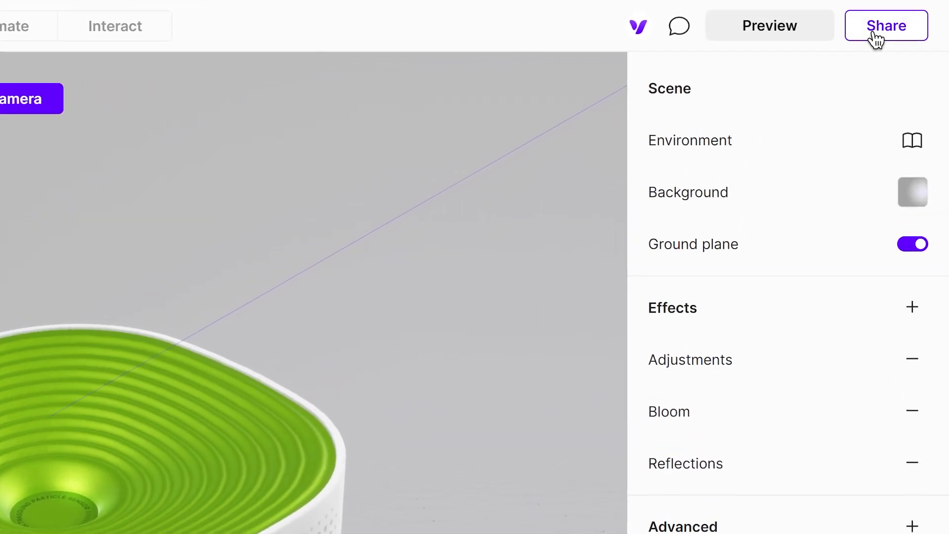
left_click(885, 26)
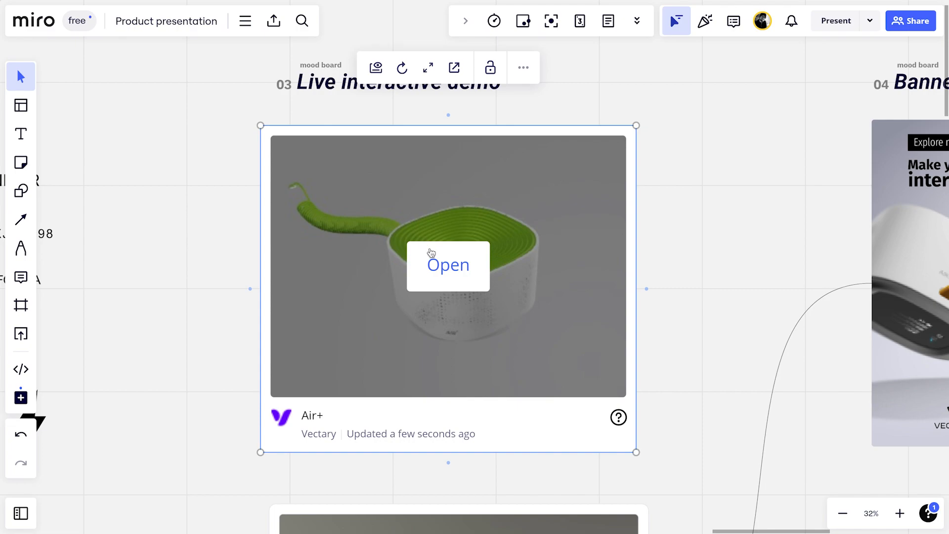
Step: Load the embedded Air+ card as a live interactive 3D viewer on the board
left_click(447, 265)
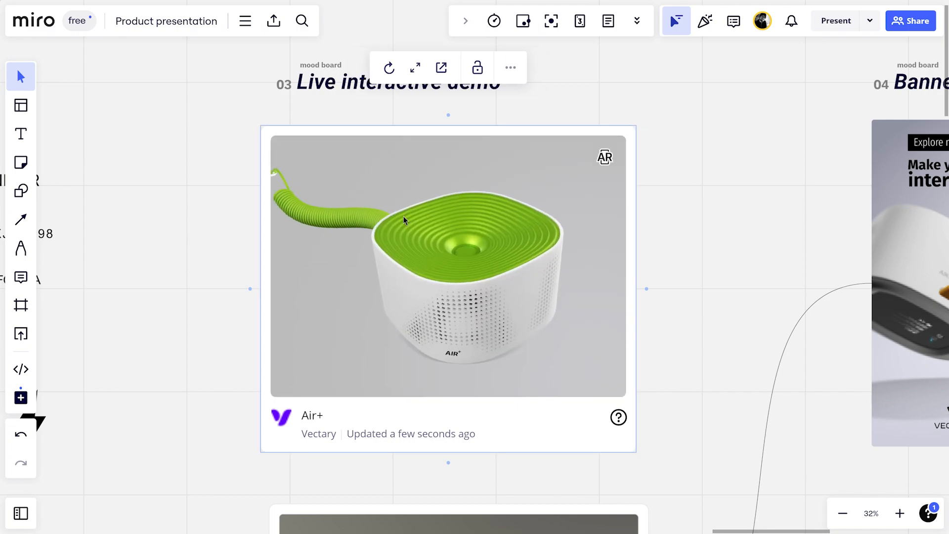